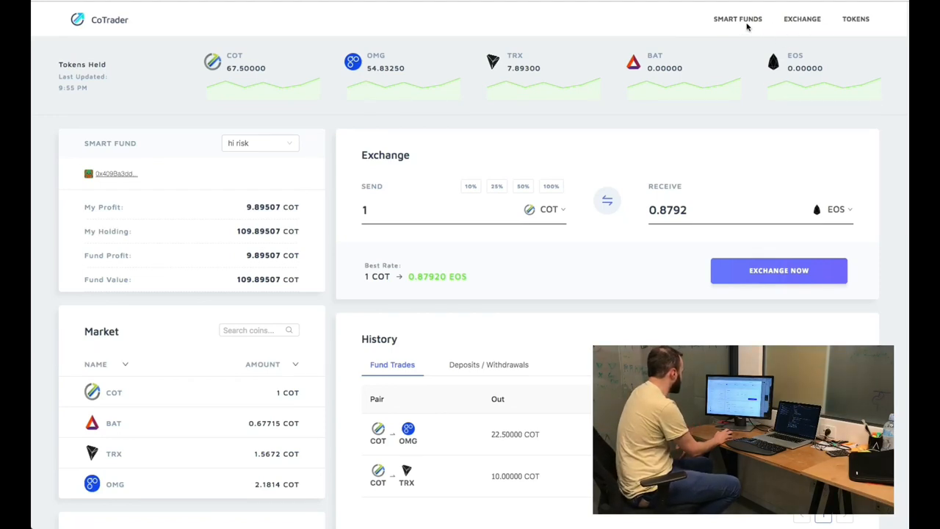
Open the Smart Funds page to view the existing 'hi risk' fund.
click(737, 18)
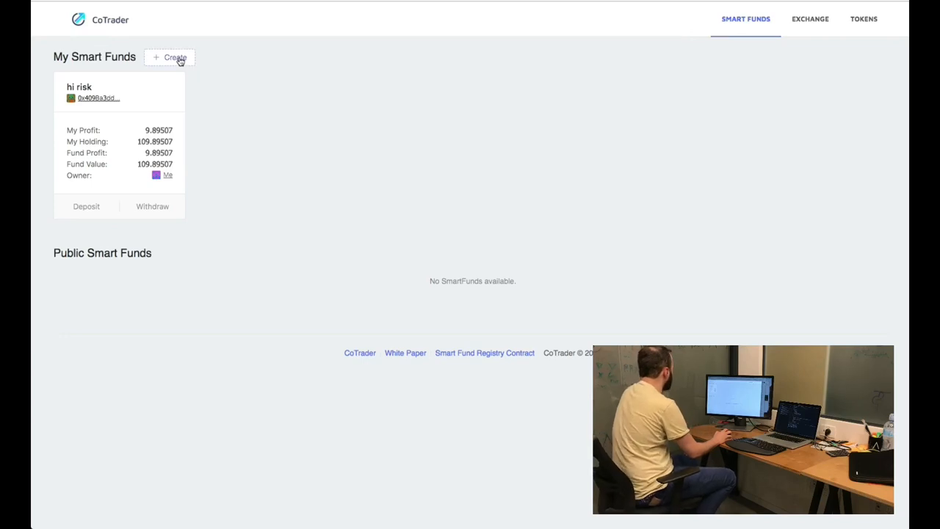
Create the smart fund 'elie's fund' with a 20% success fee and approve it in MetaMask.
click(175, 57)
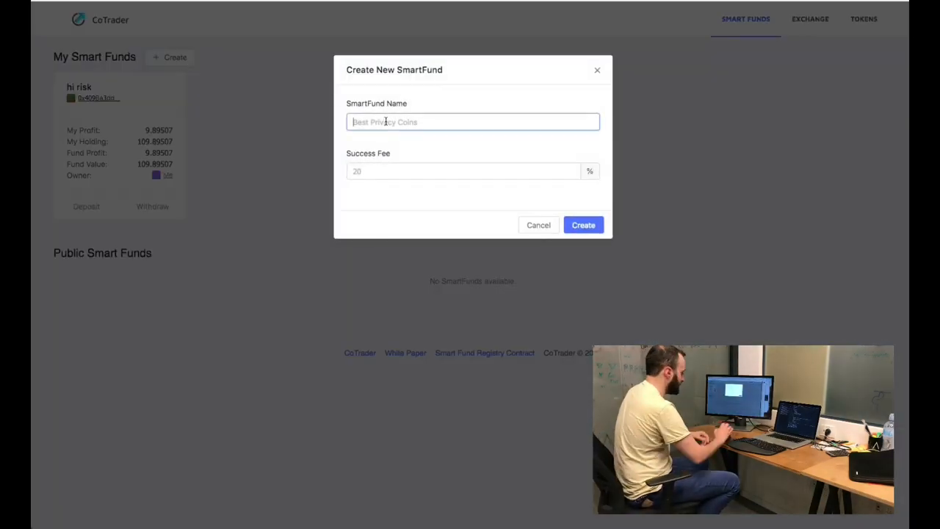
text(ellie's fund)
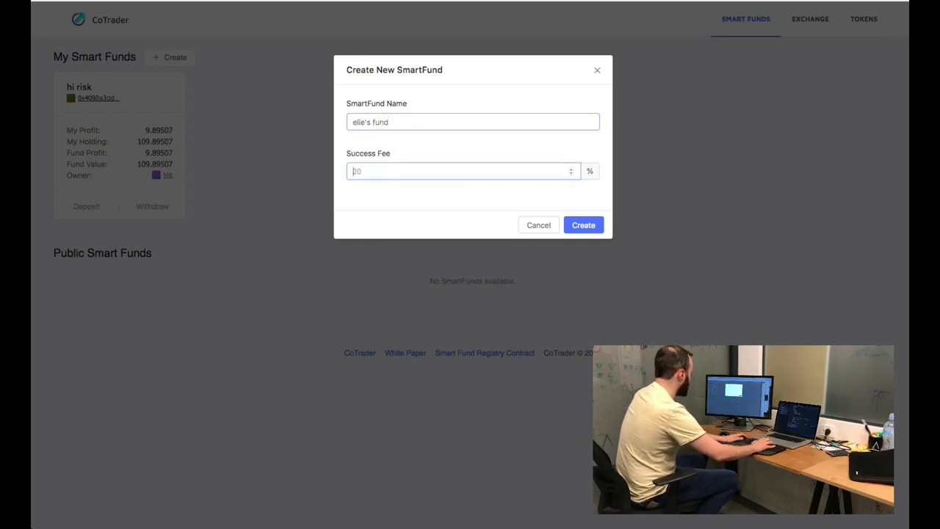
text(20)
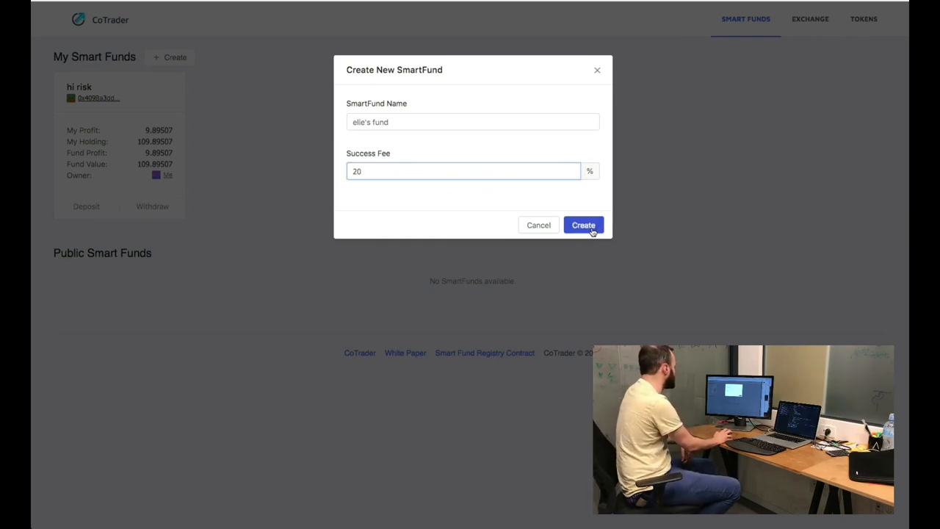
click(583, 224)
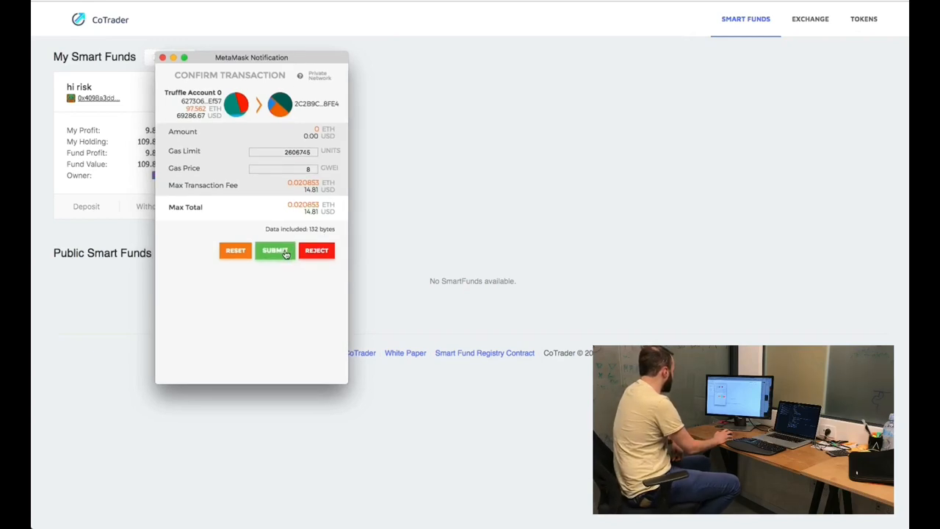
click(274, 251)
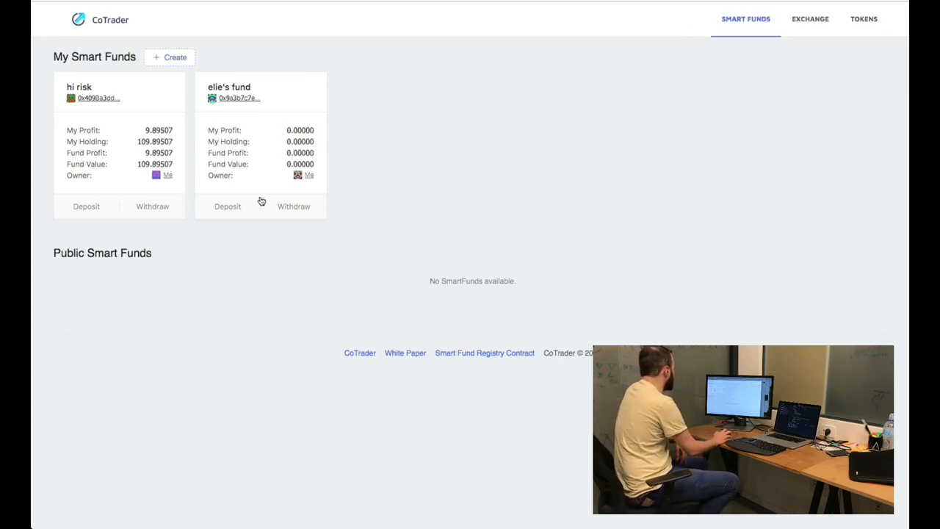
click(228, 207)
text(1000)
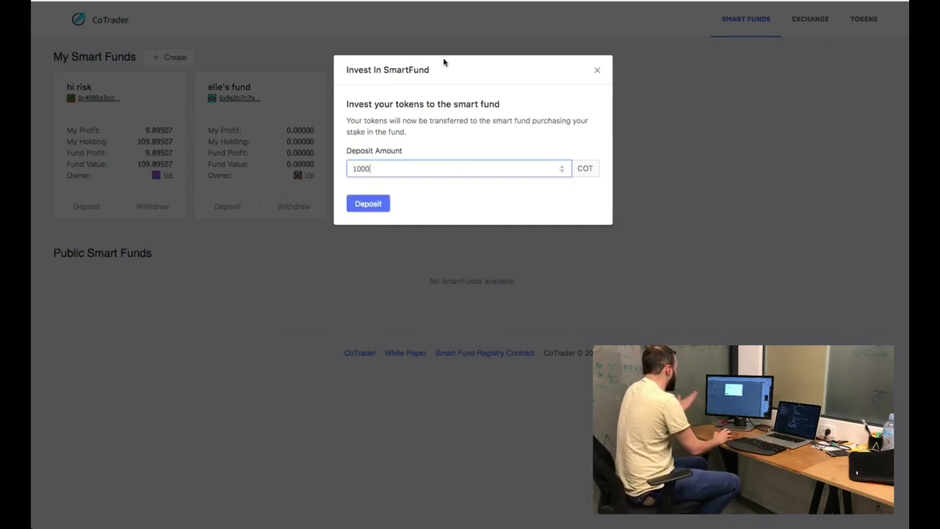
click(597, 70)
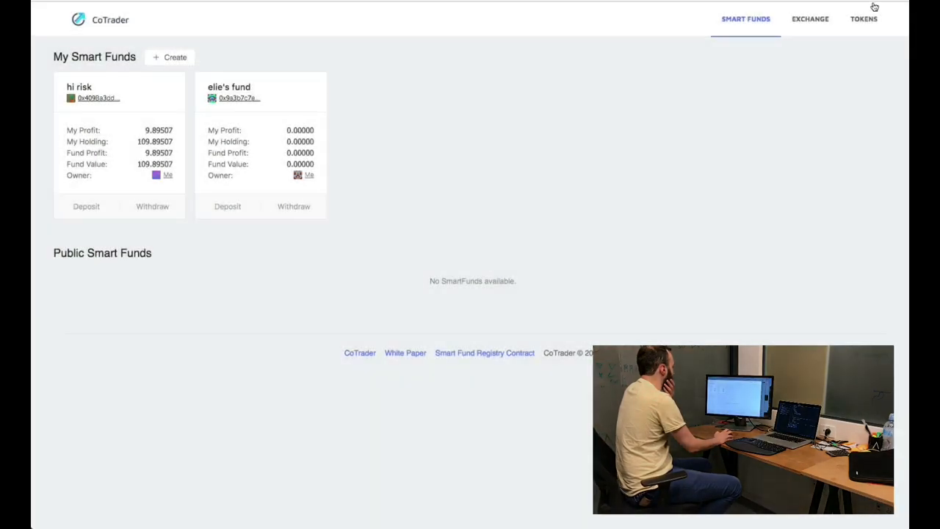
Request COT test tokens from the Tokens page faucet and approve the request.
click(864, 18)
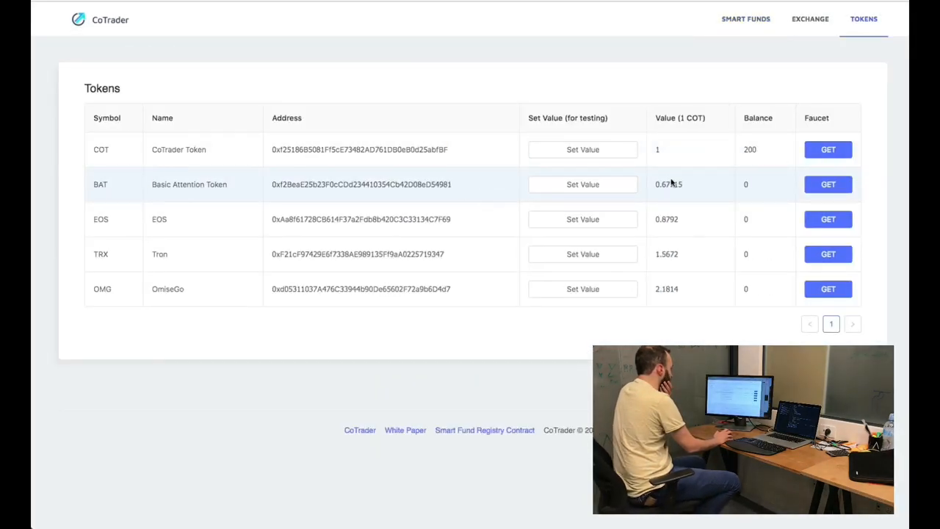
mouse_move(718, 133)
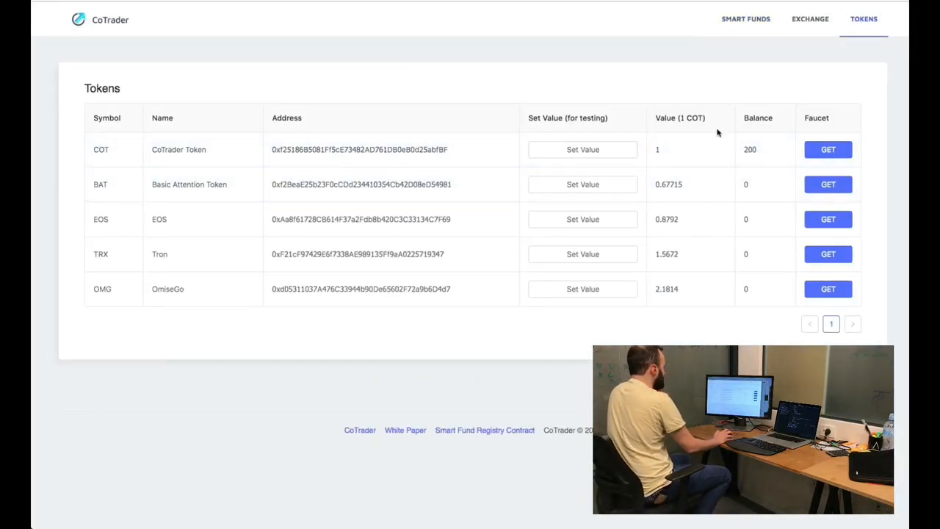
key(ctrl+a)
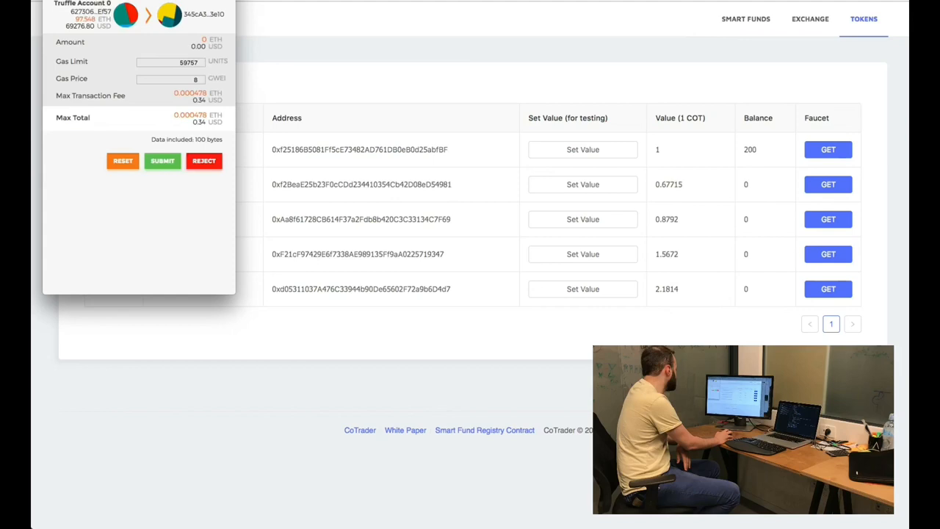
click(162, 160)
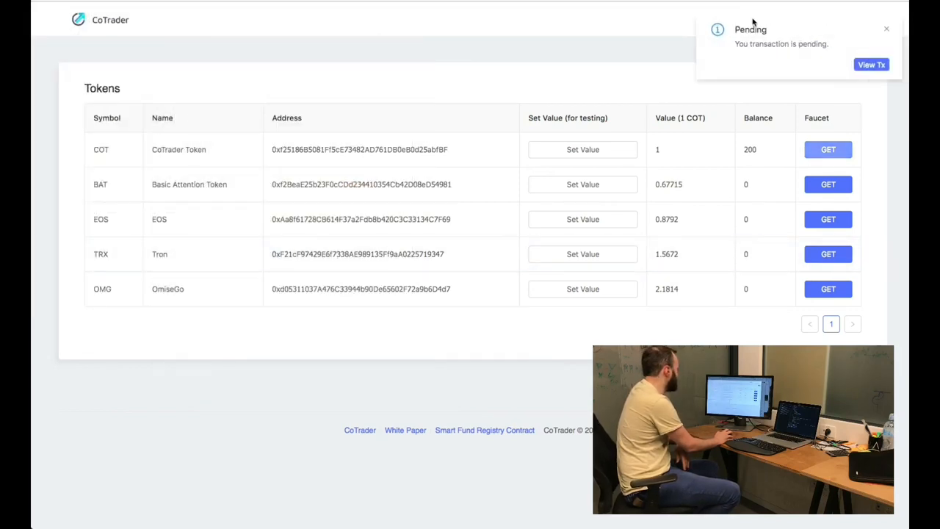
mouse_move(774, 66)
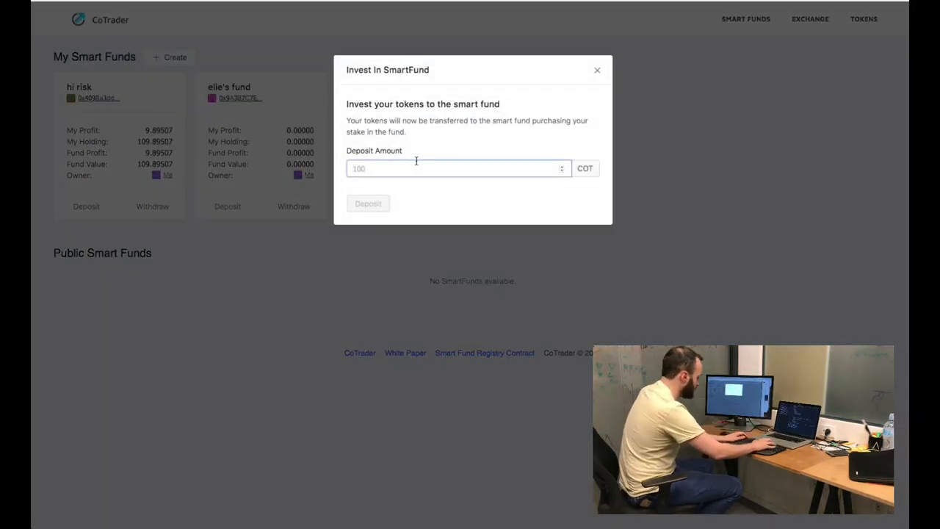
Deposit 150 COT into 'elie's fund' and dismiss the success notification.
text(150)
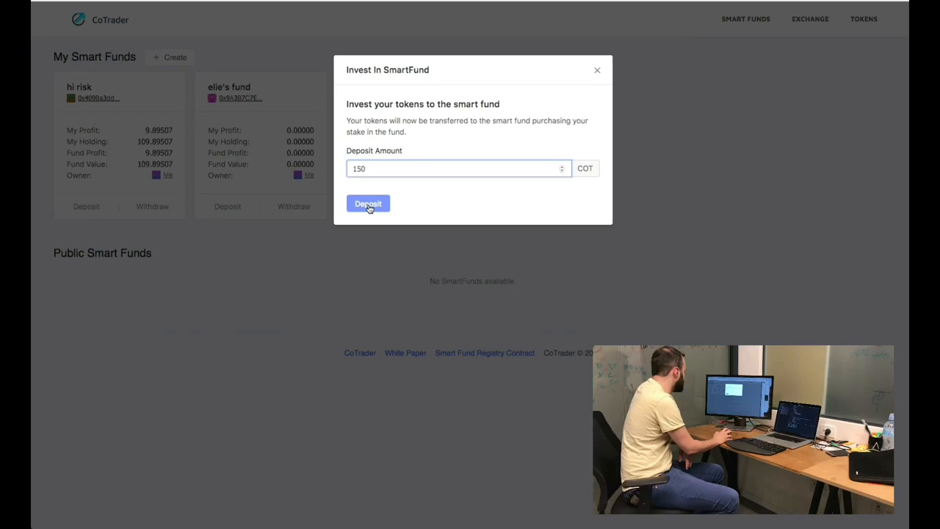
click(368, 204)
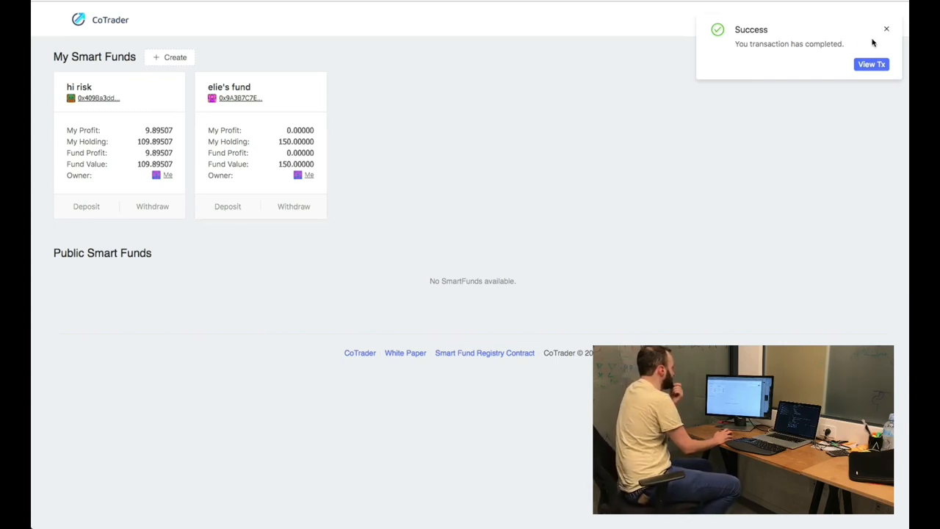
click(810, 19)
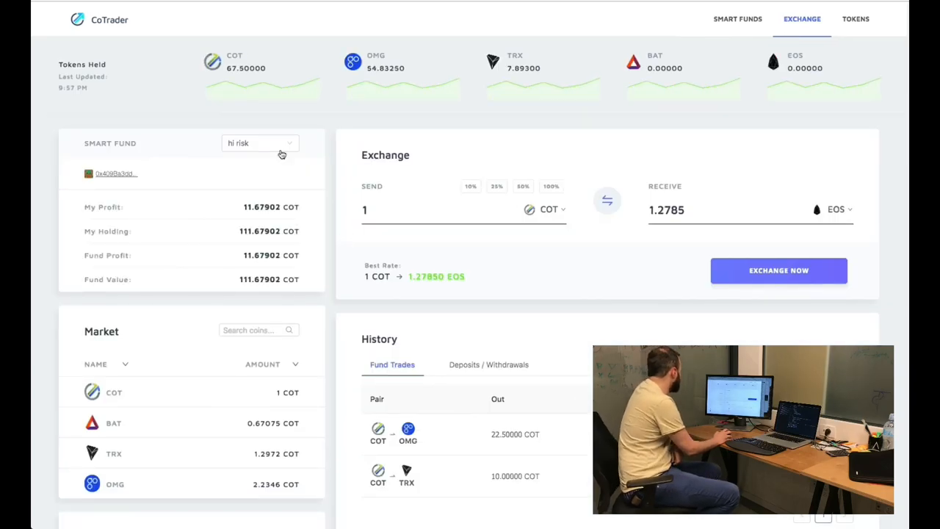
click(259, 142)
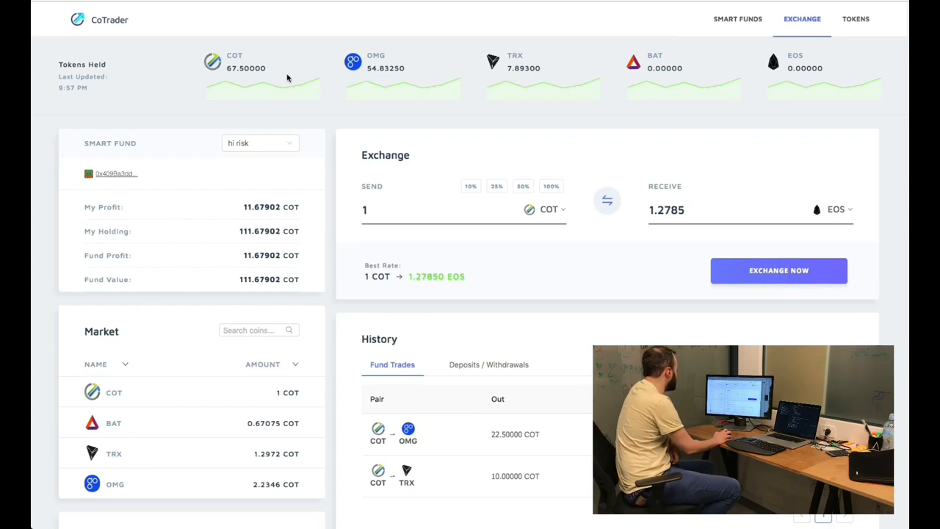
mouse_move(387, 79)
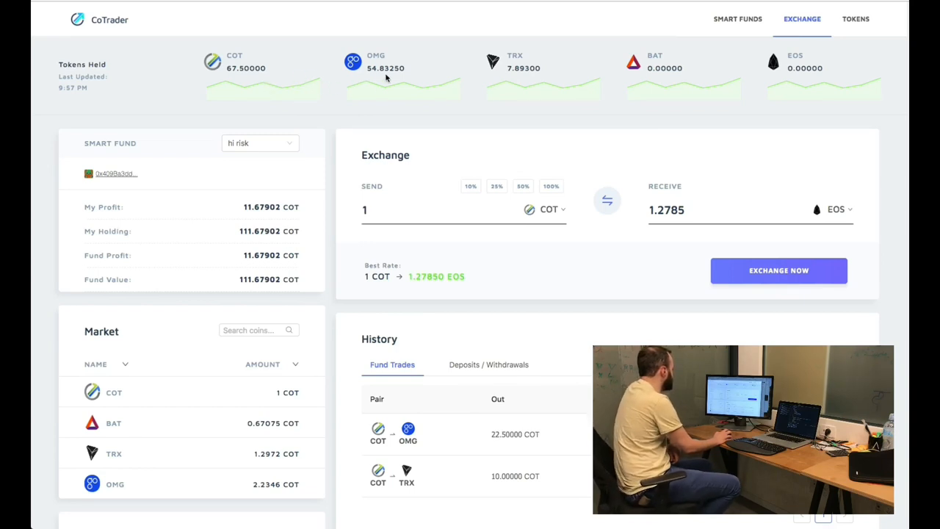
scroll(down, 3)
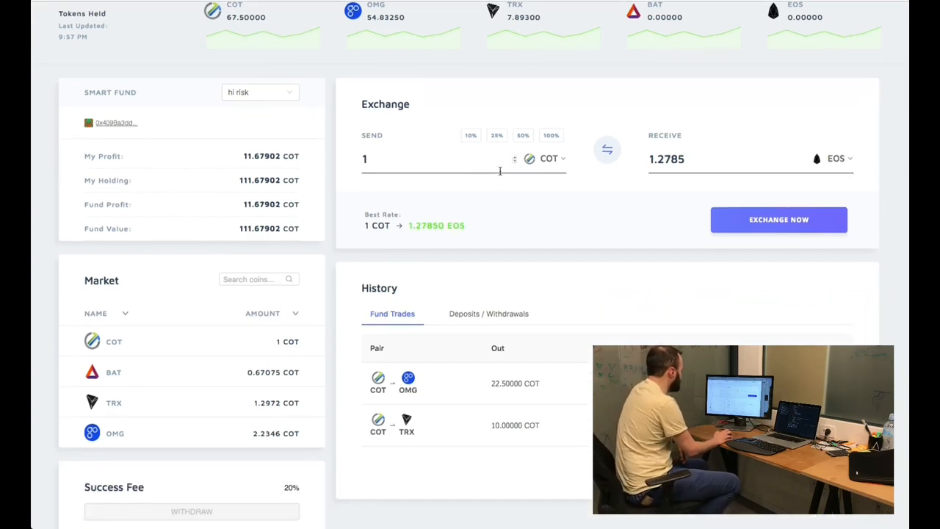
click(488, 314)
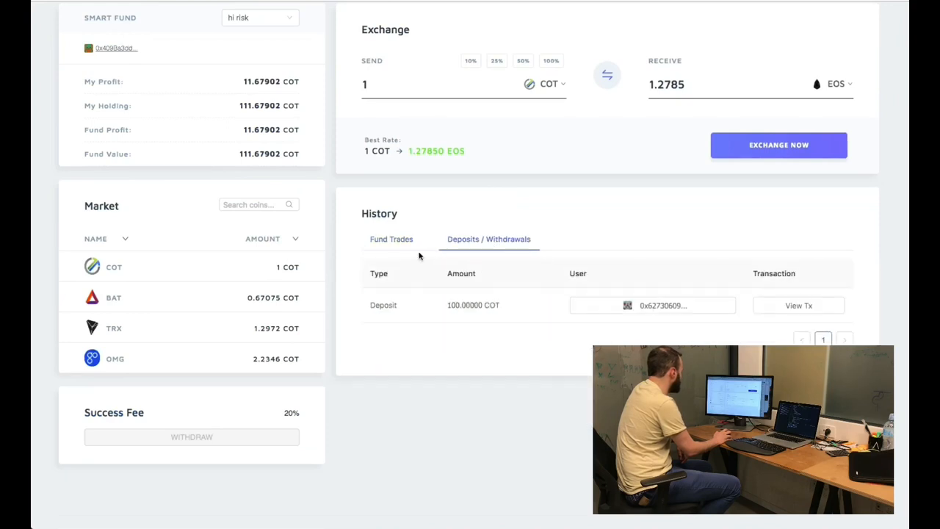
click(392, 239)
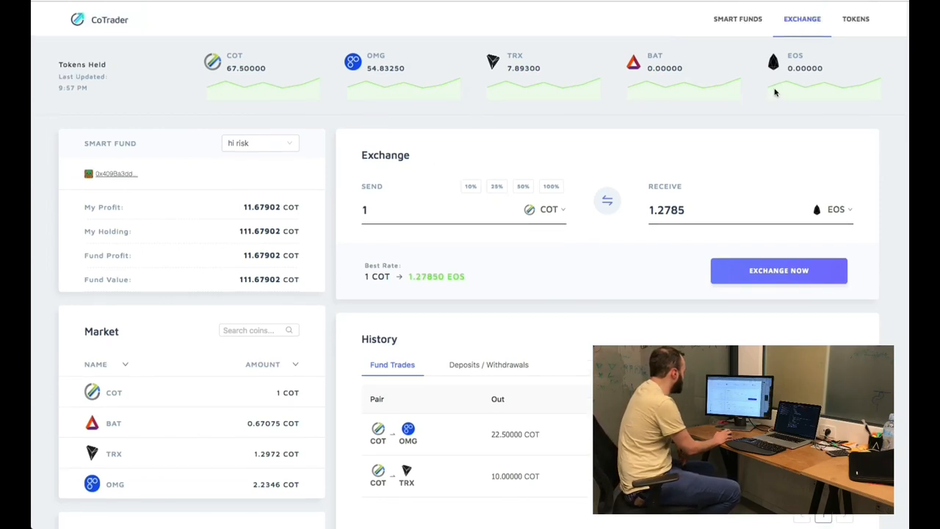
Exchange 33.75 COT from 'hi risk' for EOS and approve the MetaMask transaction.
click(838, 209)
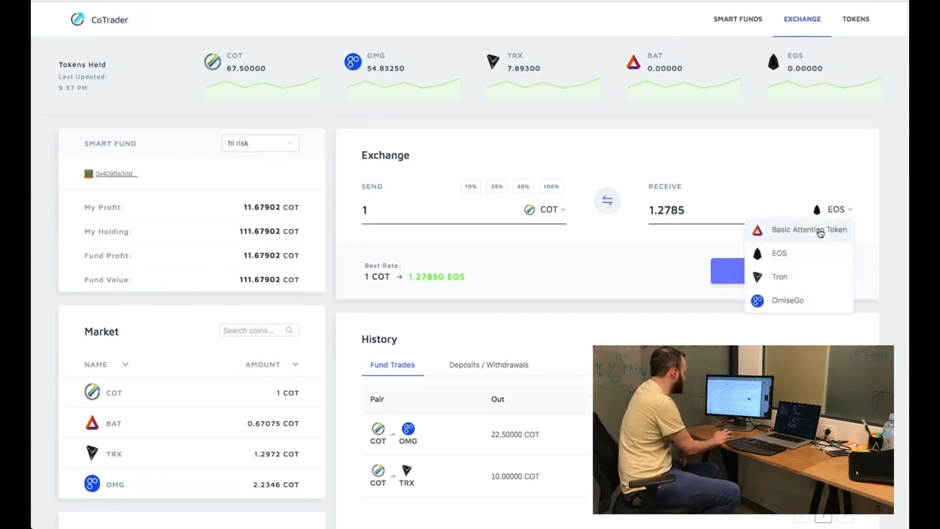
click(522, 186)
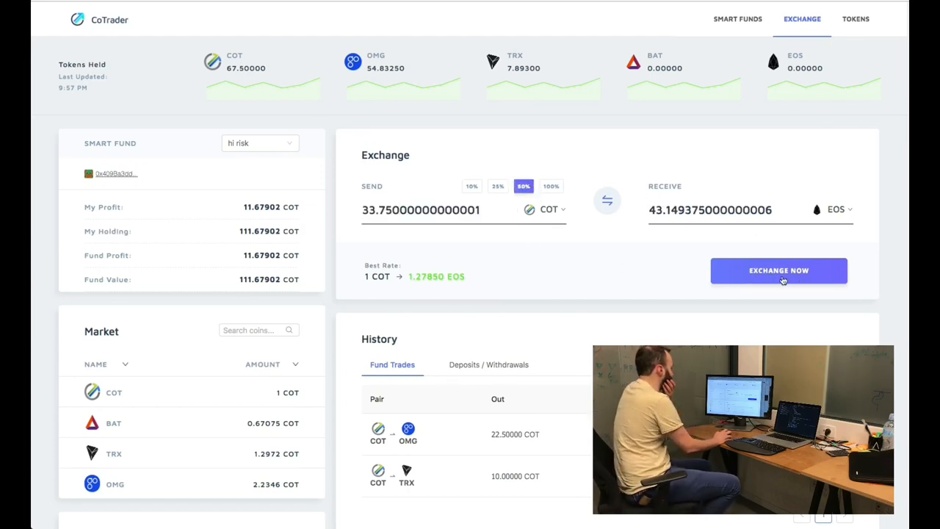
click(778, 271)
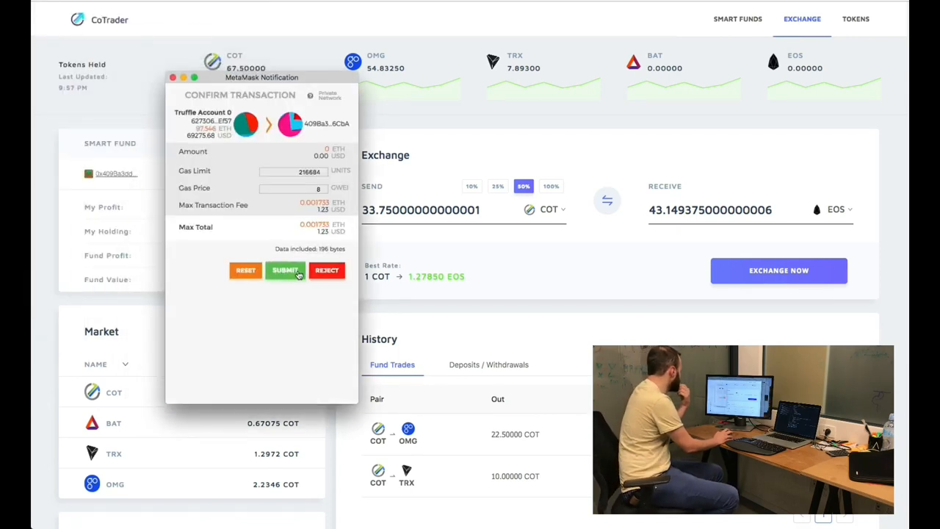
click(285, 270)
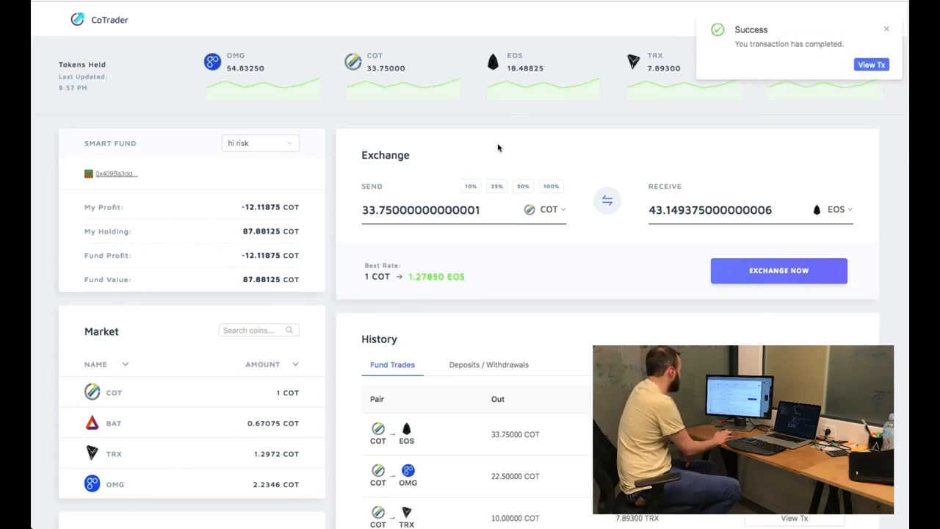
scroll(down, 3)
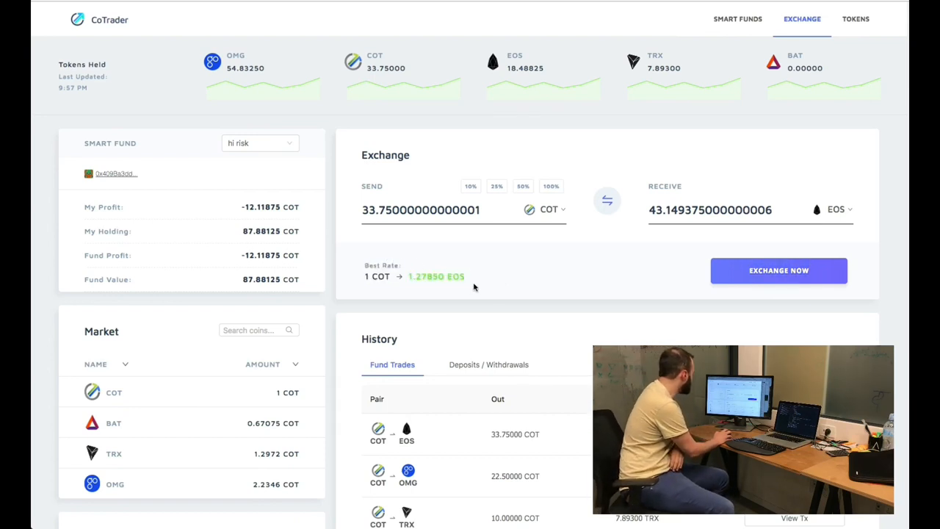
mouse_move(505, 276)
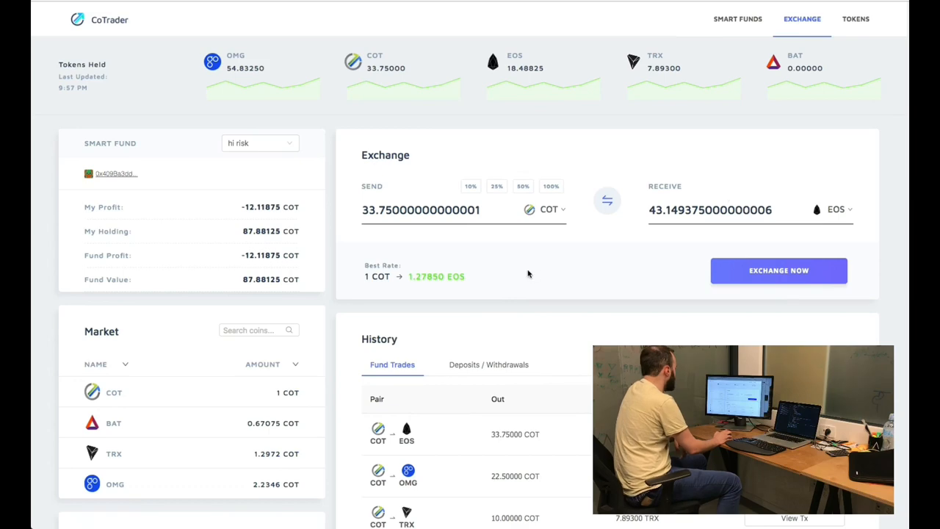
scroll(down, 3)
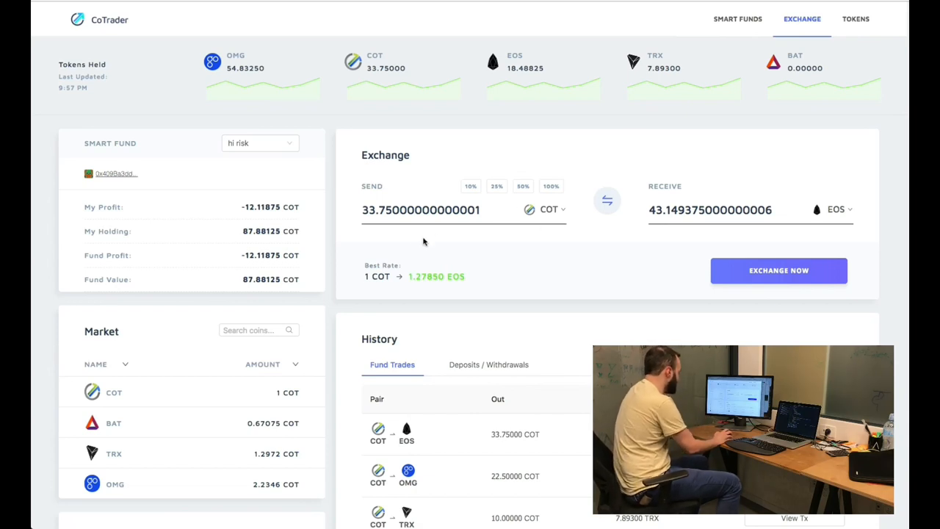
mouse_move(510, 256)
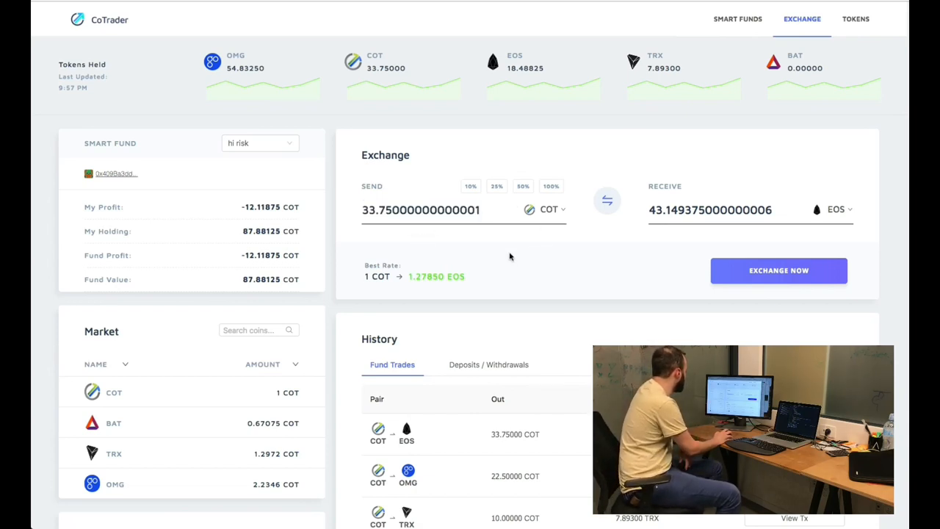
mouse_move(518, 267)
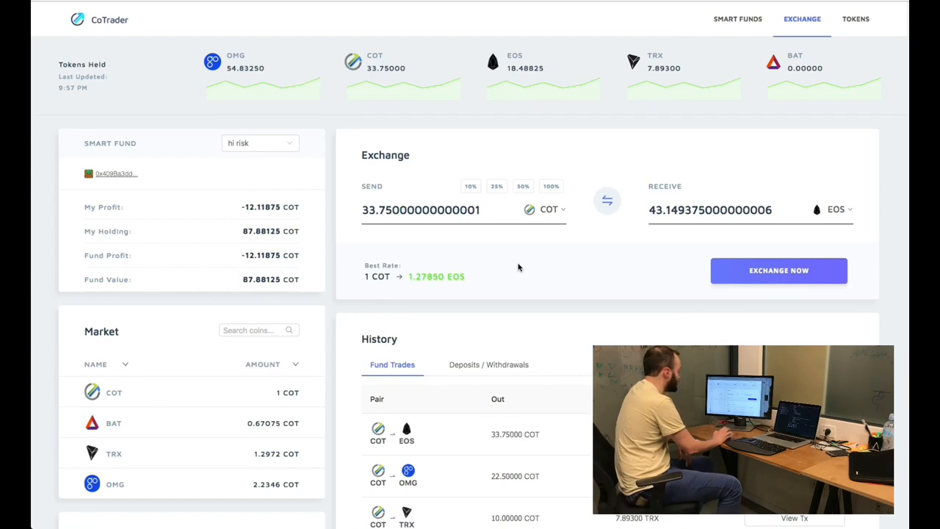